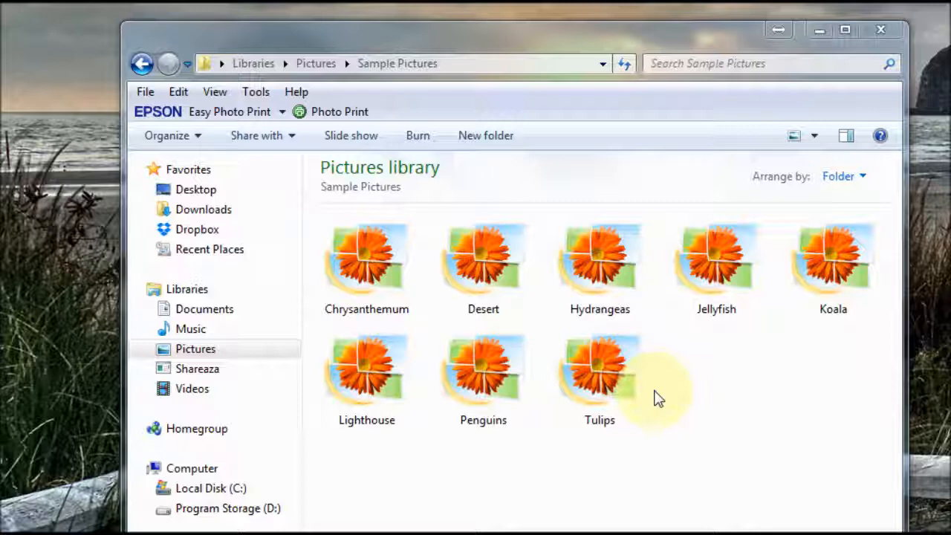
{"action": "mouse_move", "coordinate": [437, 325]}
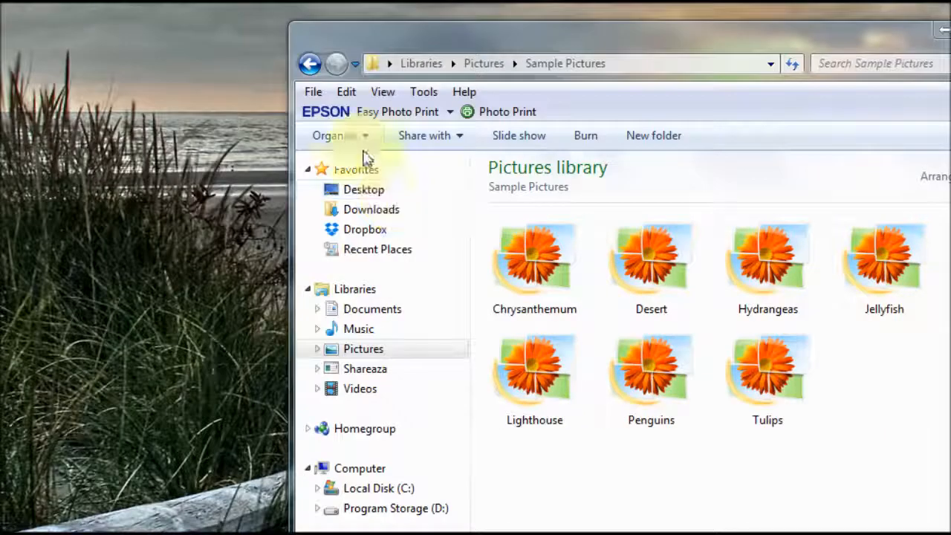
{"action": "mouse_move", "coordinate": [335, 135]}
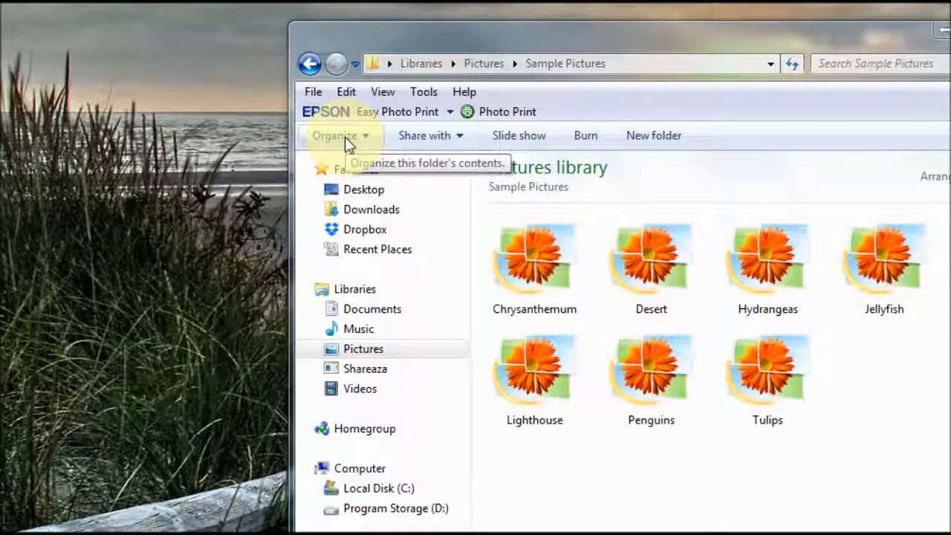
Open Folder Options from the Organize menu of the Sample Pictures library
{"action": "left_click", "coordinate": [336, 136]}
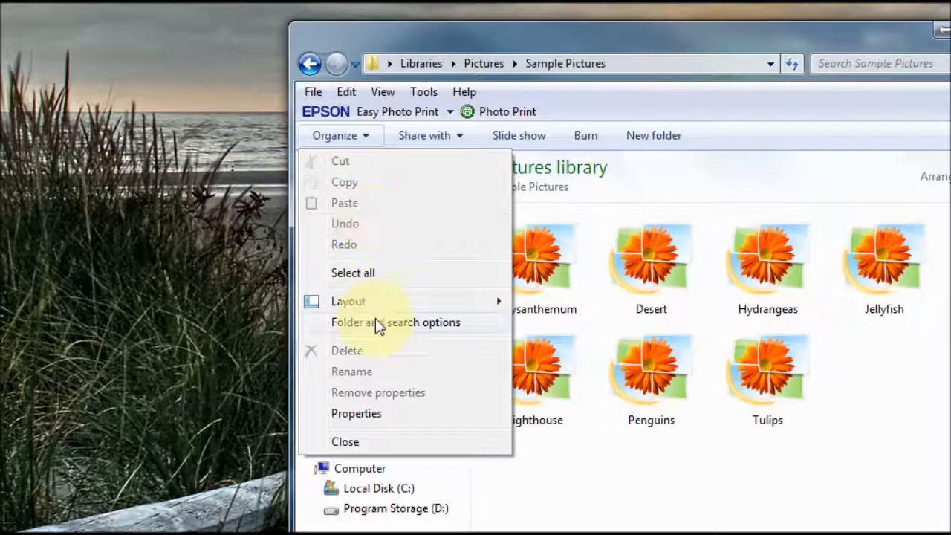
{"action": "left_click", "coordinate": [396, 321]}
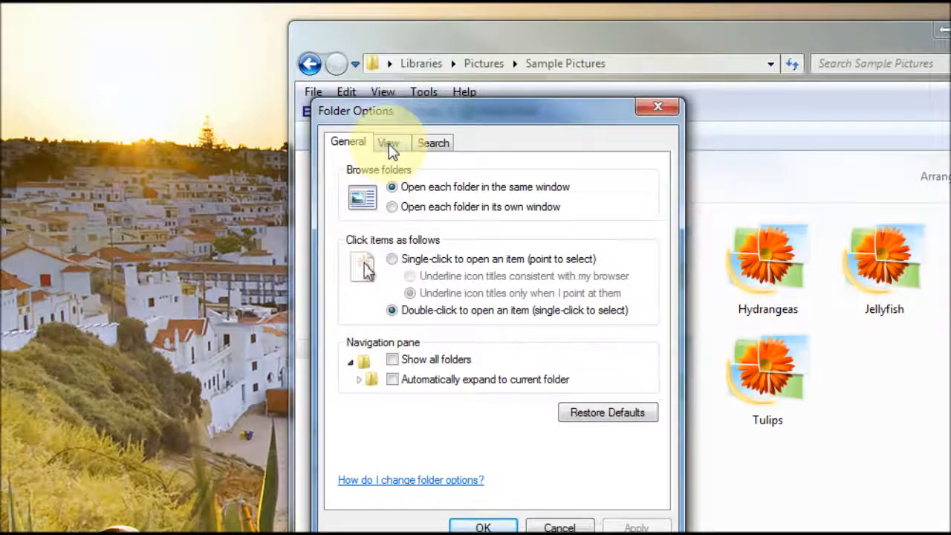
Untick 'Always show icons, never thumbnails' on the View tab of Folder Options
{"action": "left_click", "coordinate": [388, 143]}
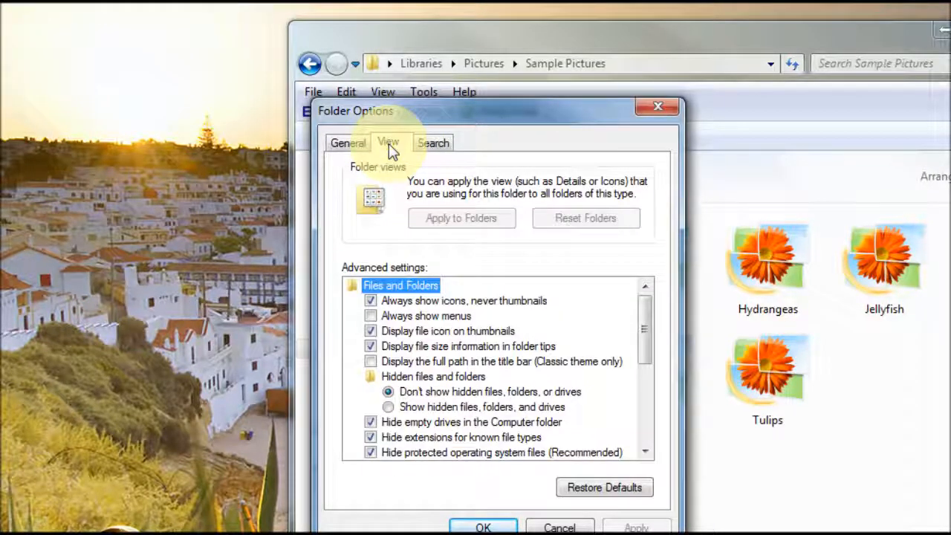
{"action": "mouse_move", "coordinate": [375, 300]}
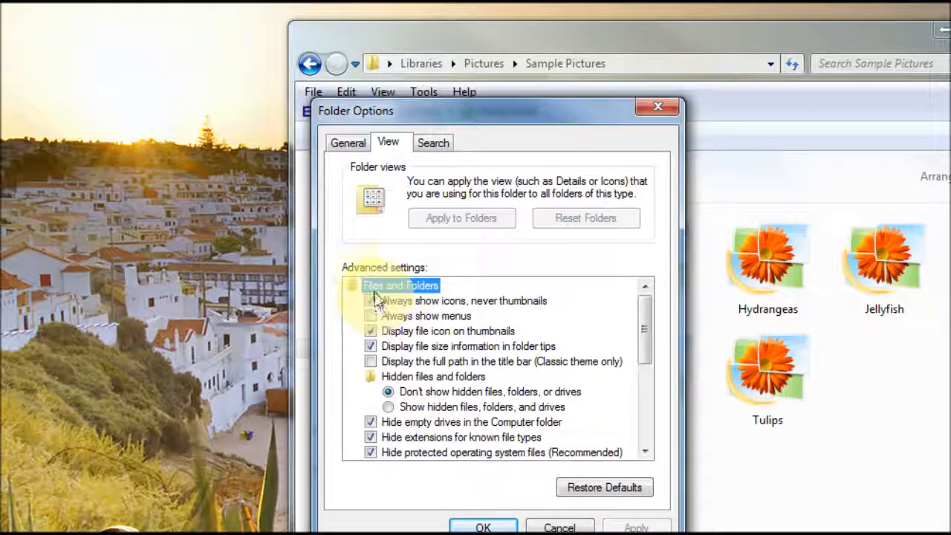
{"action": "left_click", "coordinate": [370, 300]}
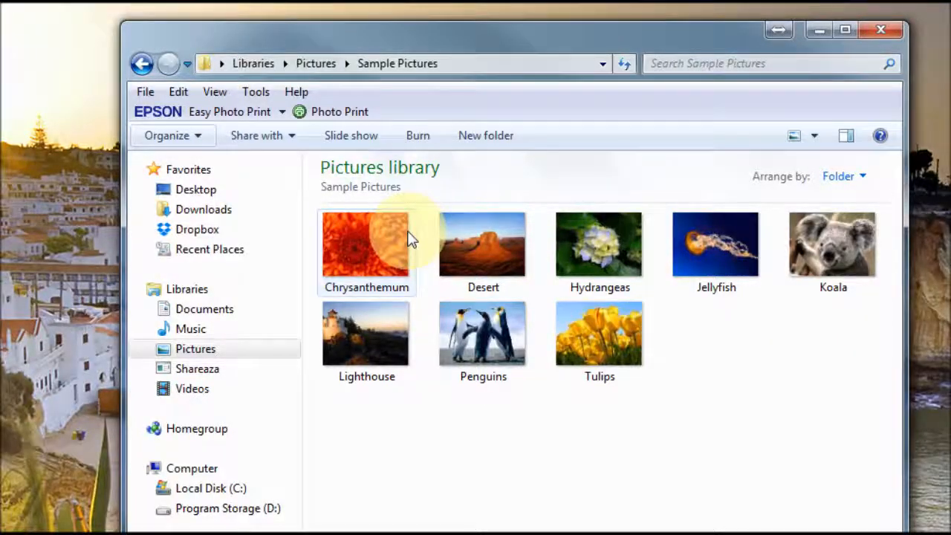
{"action": "mouse_move", "coordinate": [620, 223]}
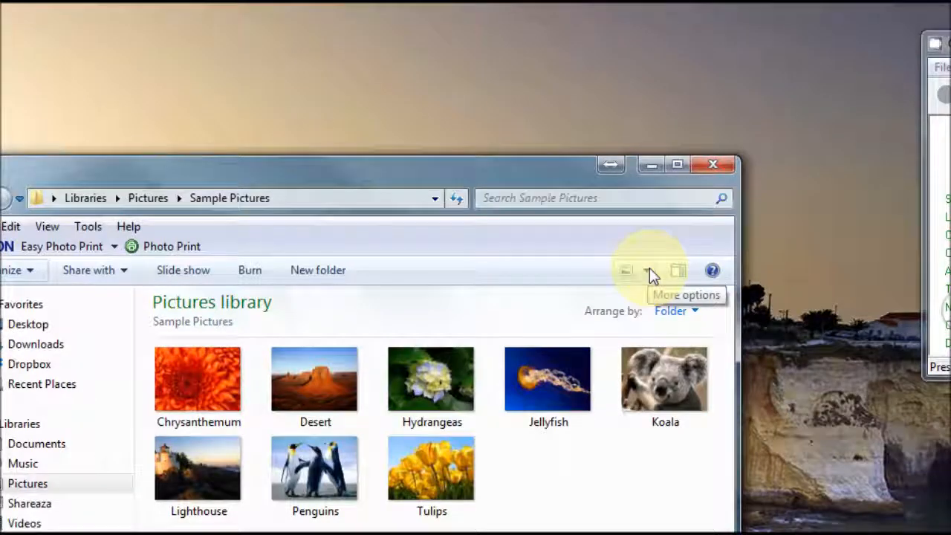
{"action": "mouse_move", "coordinate": [625, 269]}
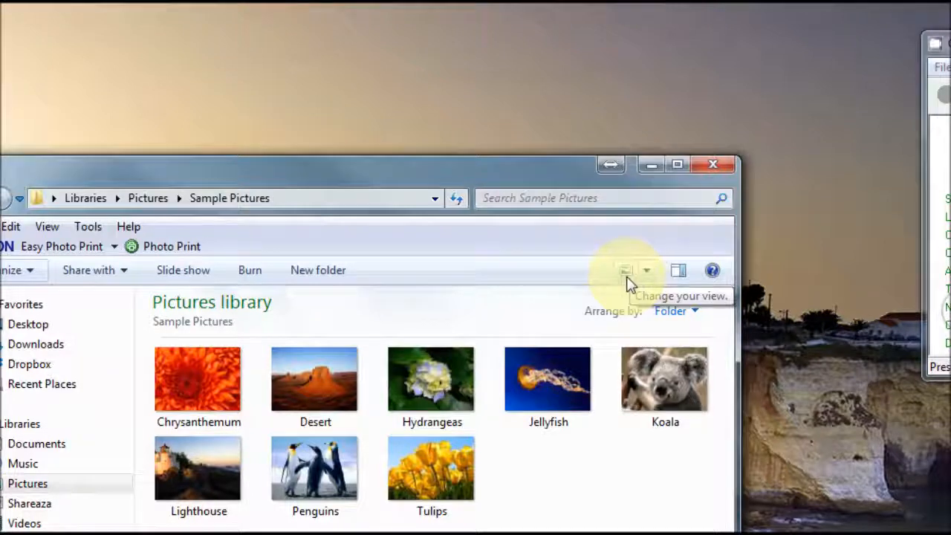
Cycle the layouts through large thumbnails, then pick List from the views dropdown
{"action": "left_click", "coordinate": [647, 270]}
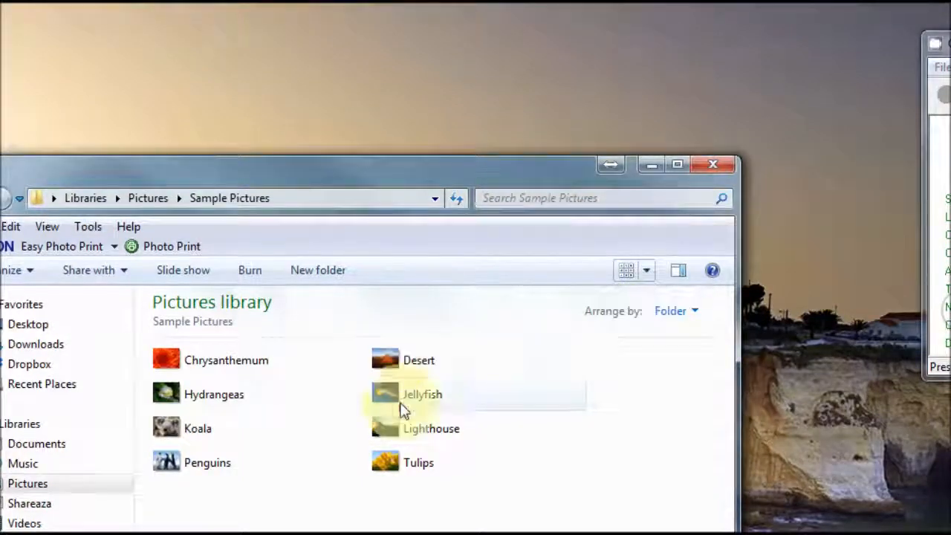
{"action": "left_click", "coordinate": [646, 270]}
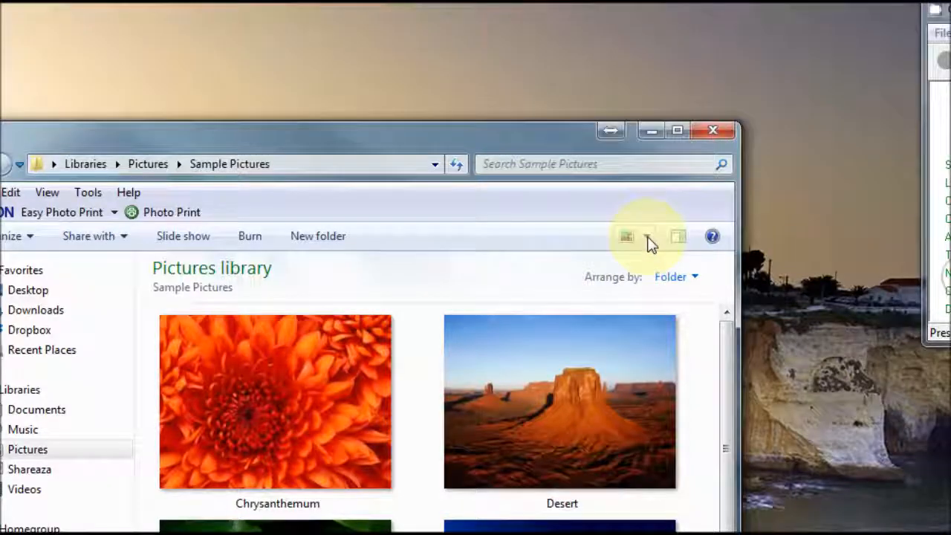
{"action": "left_click", "coordinate": [649, 236]}
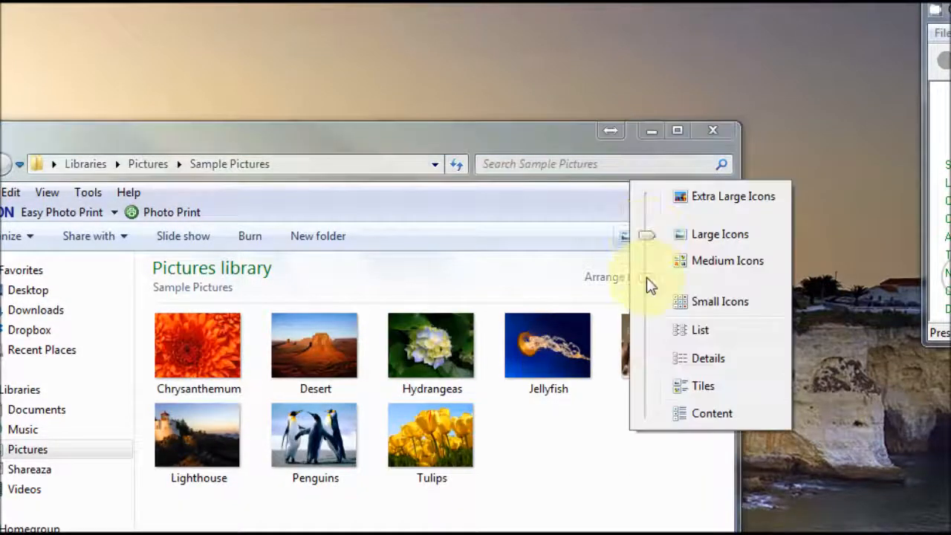
{"action": "left_click", "coordinate": [699, 329]}
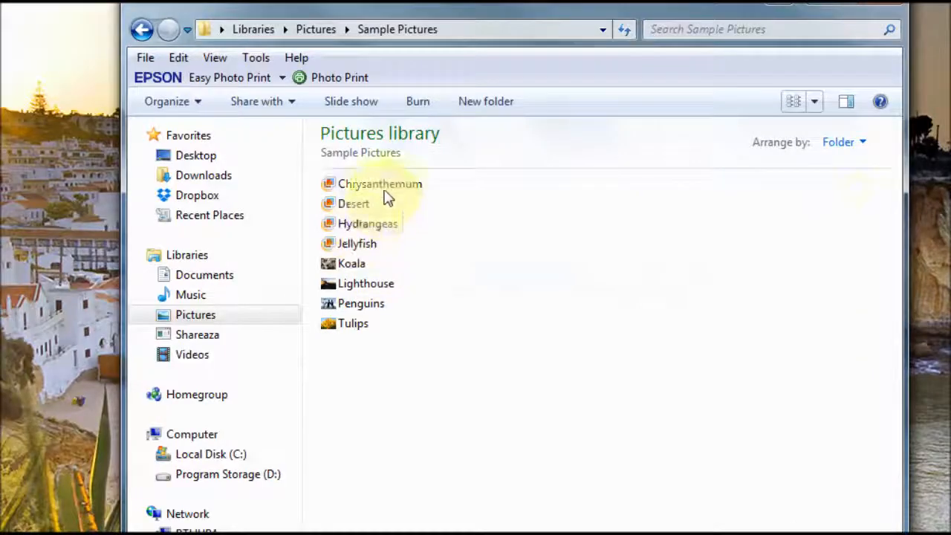
{"action": "mouse_move", "coordinate": [487, 201]}
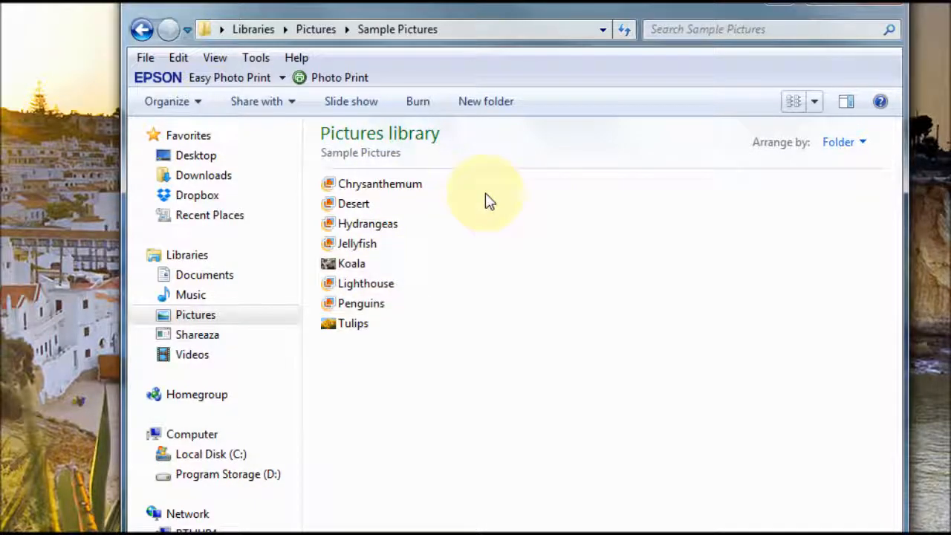